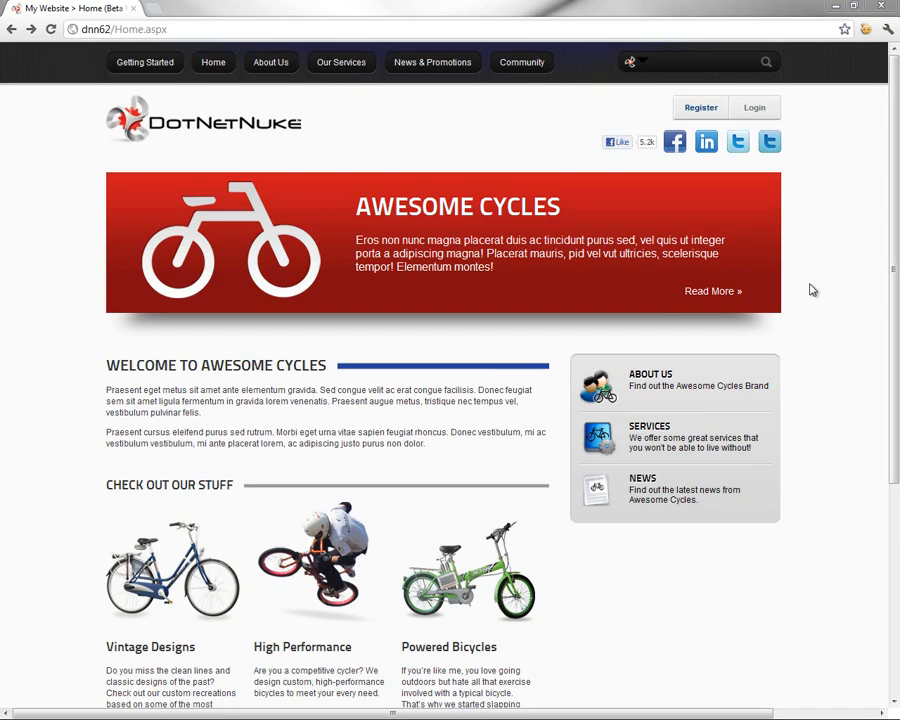
{"action": "mouse_move", "coordinate": [842, 183]}
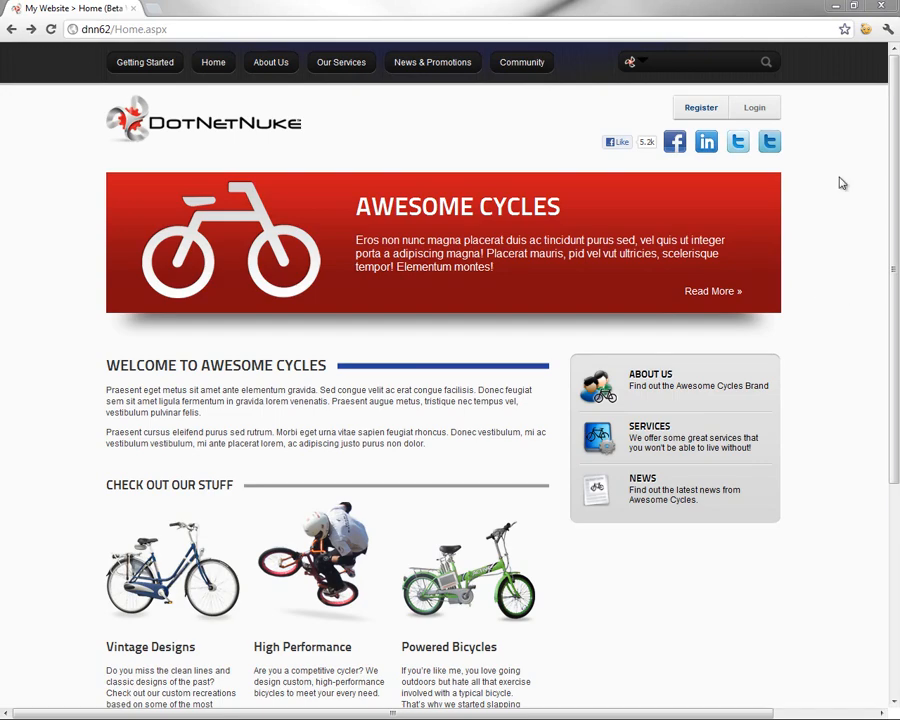
{"action": "mouse_move", "coordinate": [845, 178]}
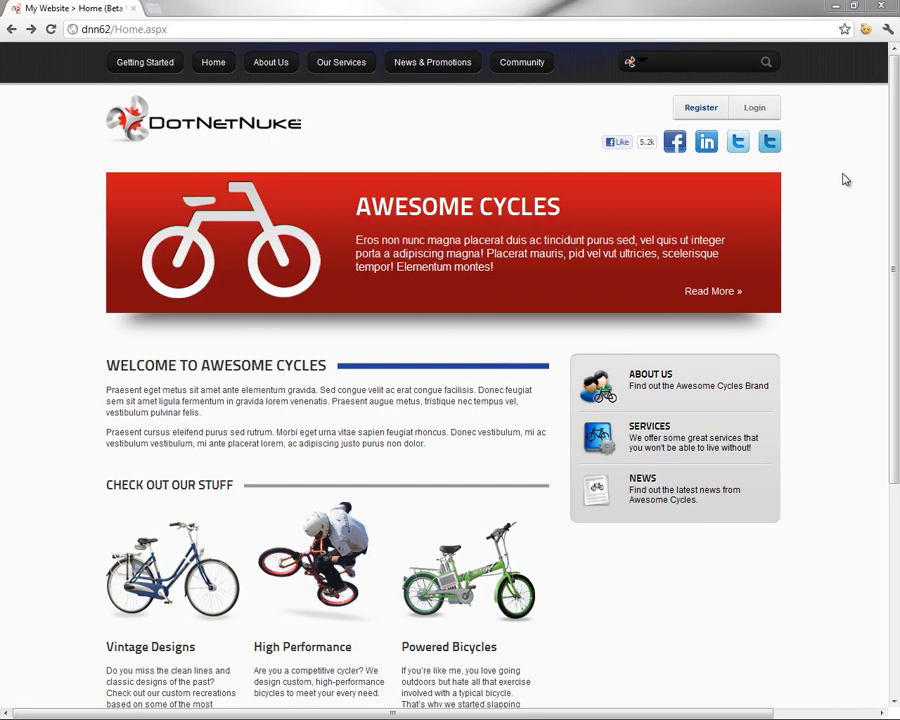
Sign in to the site as the administrator from the user login page
{"action": "left_click", "coordinate": [753, 107]}
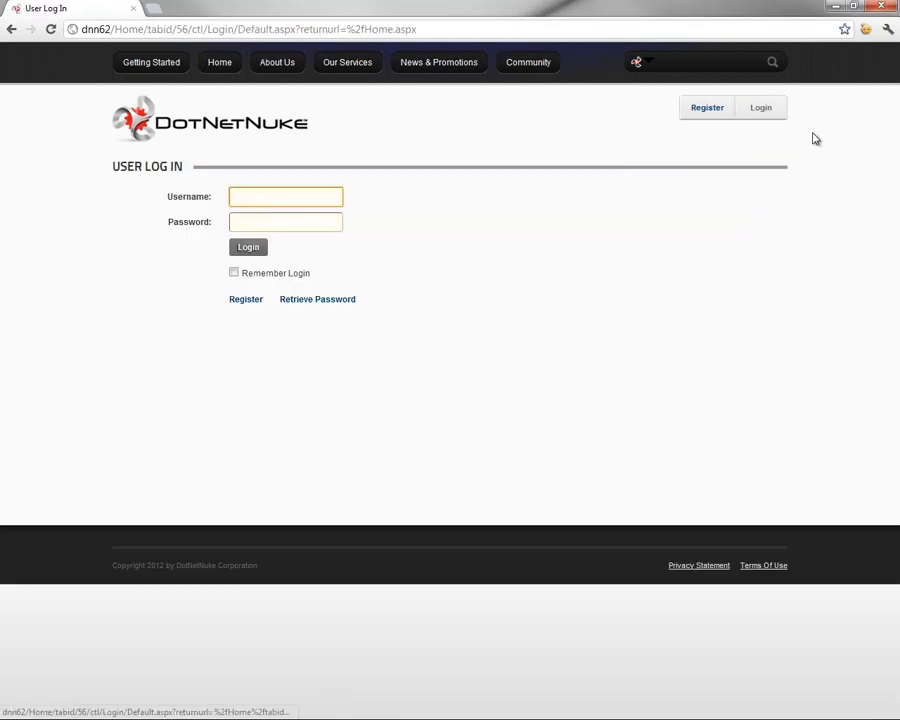
{"action": "type", "text": "admin"}
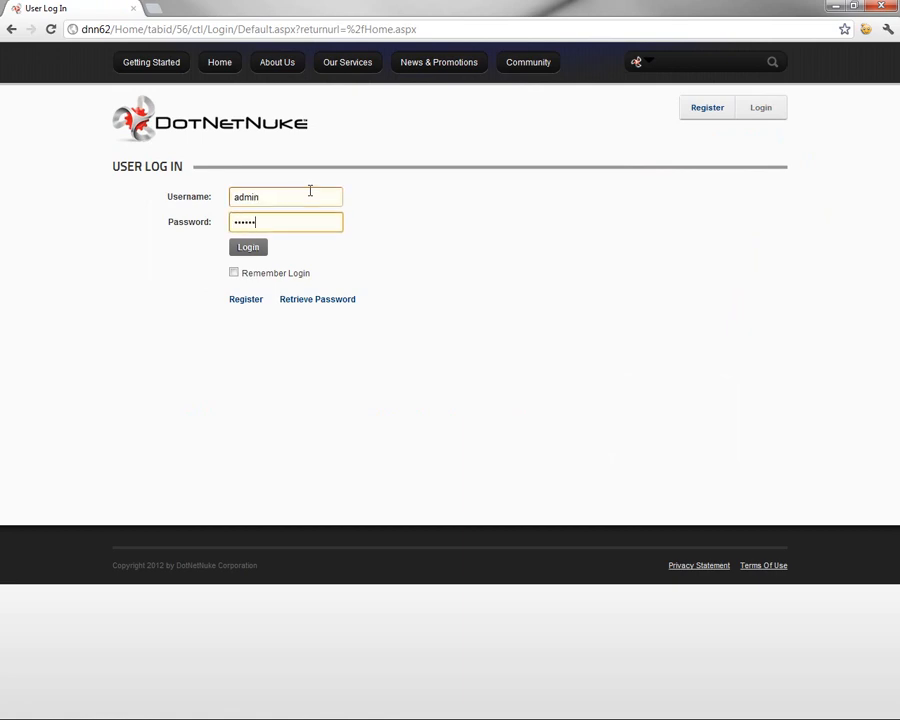
{"action": "left_click", "coordinate": [248, 247]}
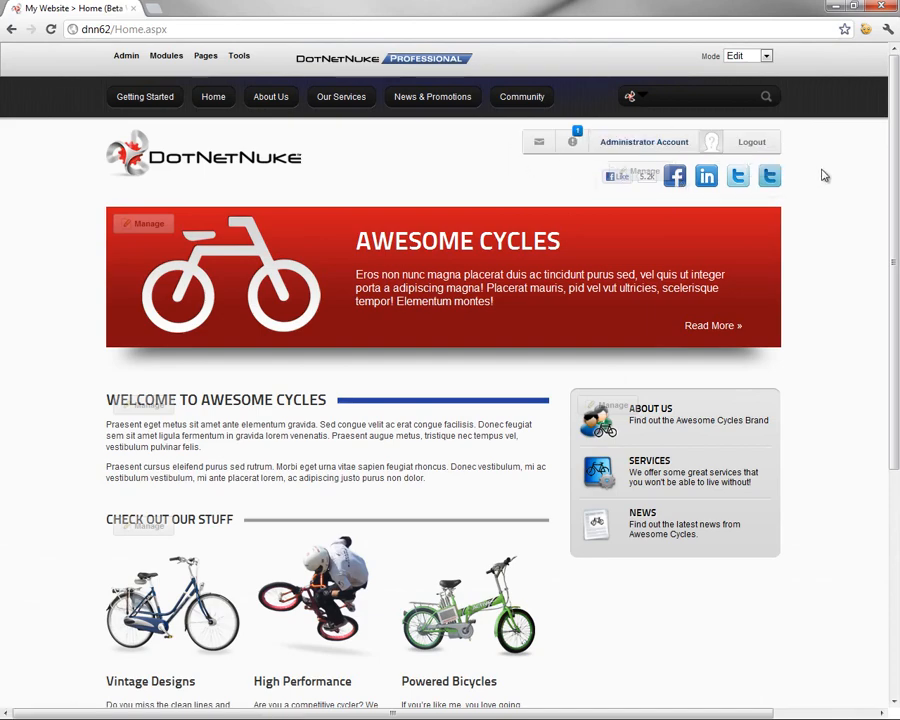
{"action": "mouse_move", "coordinate": [518, 177]}
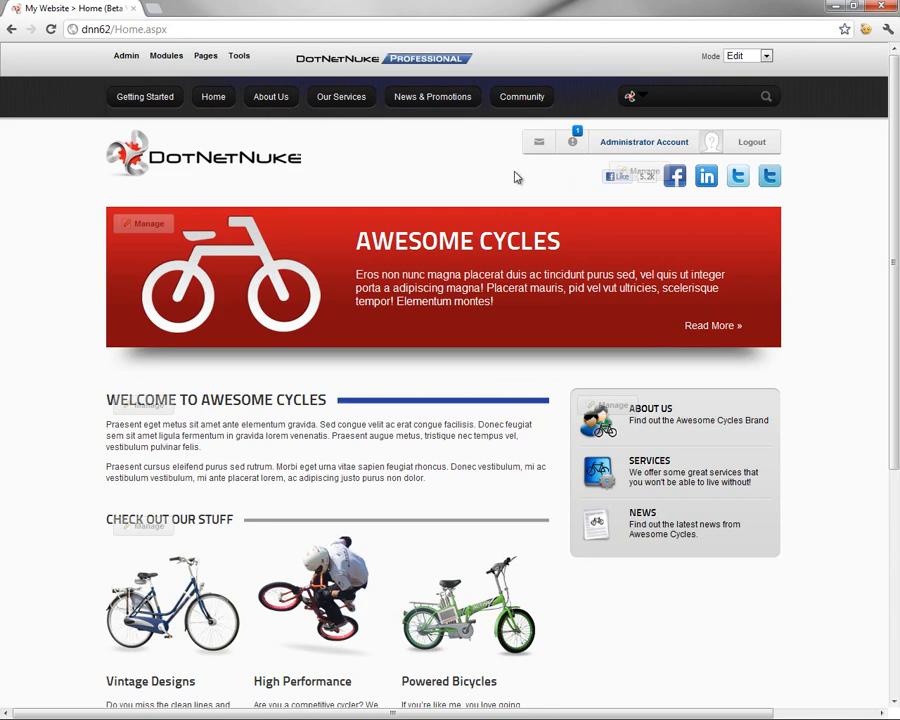
{"action": "mouse_move", "coordinate": [538, 141]}
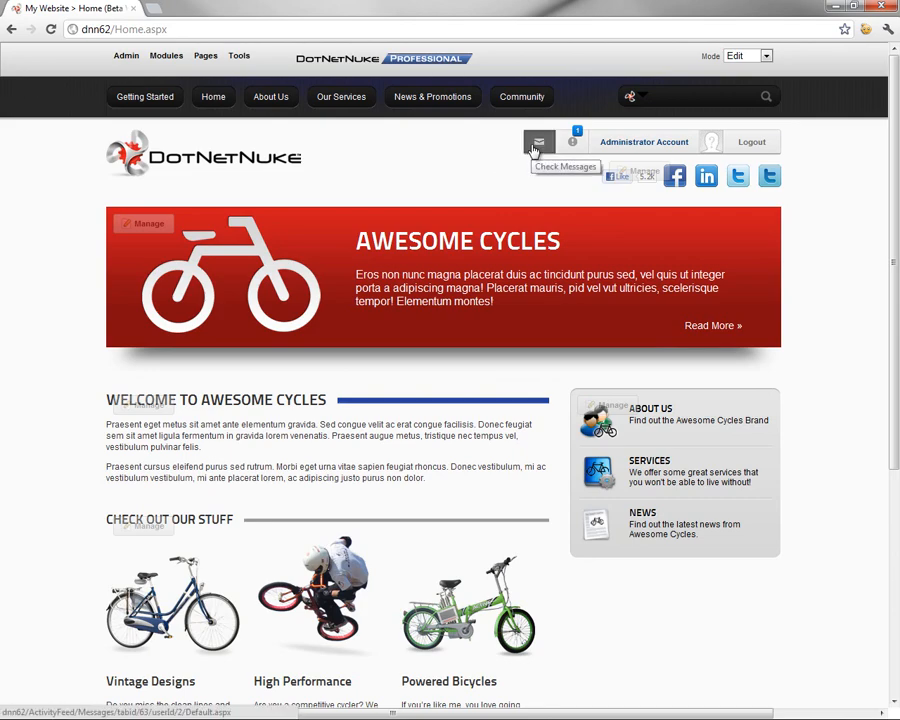
{"action": "mouse_move", "coordinate": [537, 157]}
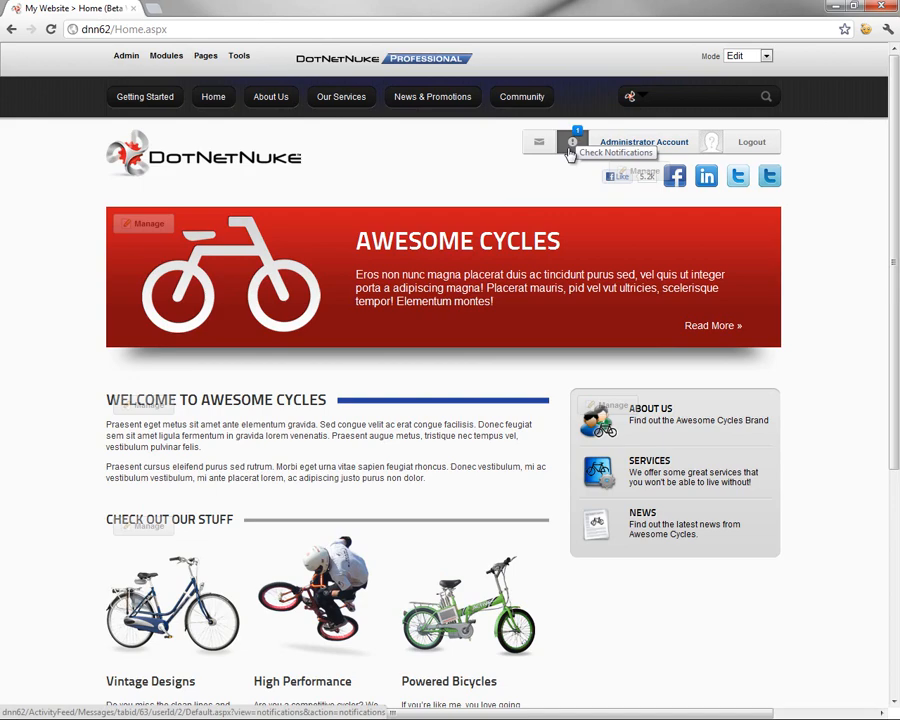
{"action": "mouse_move", "coordinate": [710, 145]}
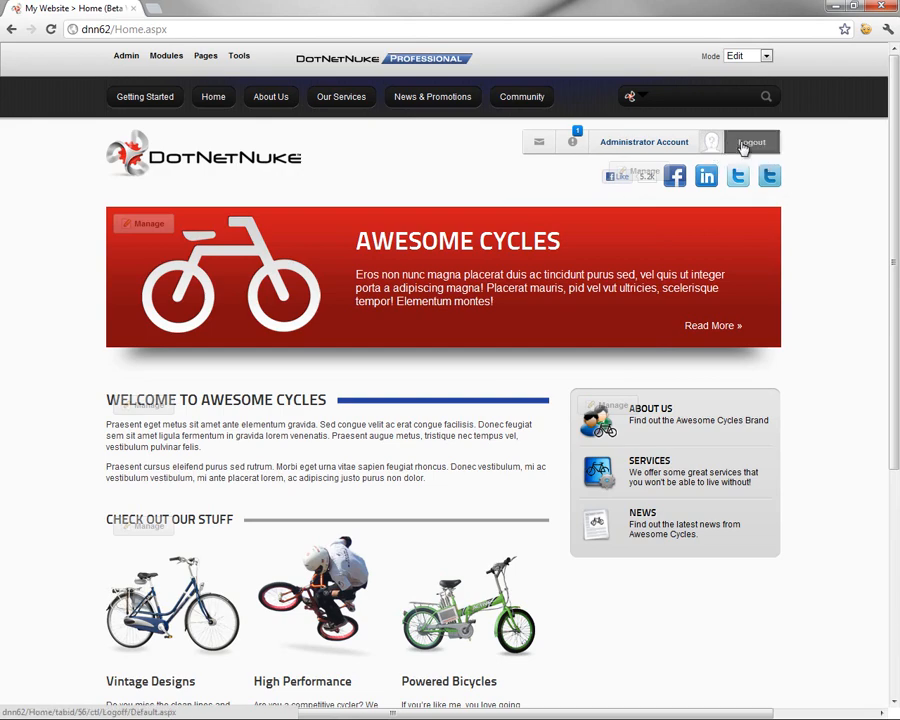
{"action": "mouse_move", "coordinate": [570, 141]}
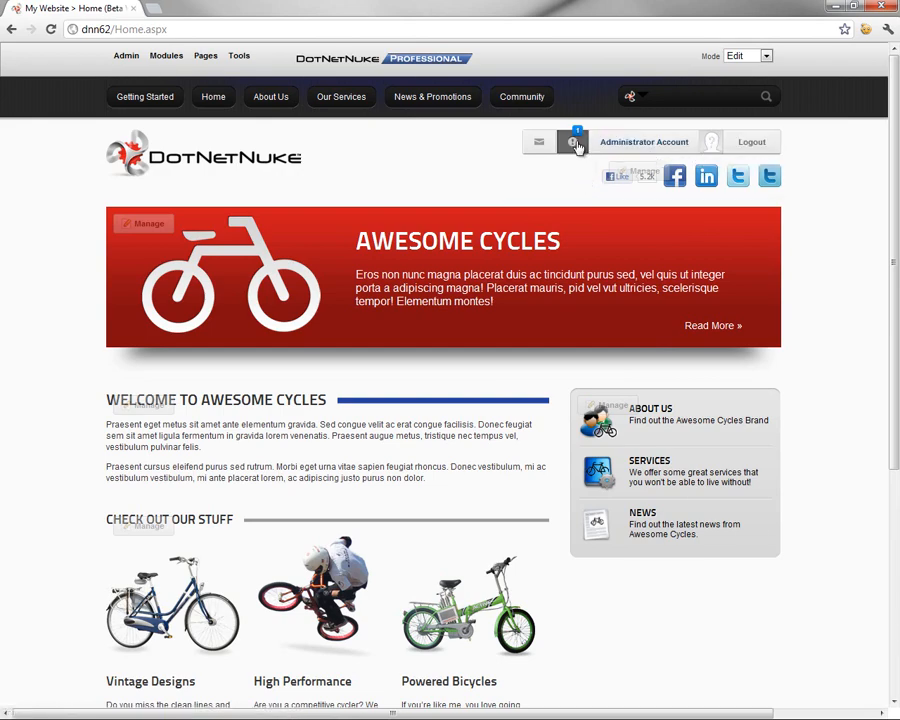
Review the Customers group notification in the Notifications list, then return to Home
{"action": "left_click", "coordinate": [573, 141]}
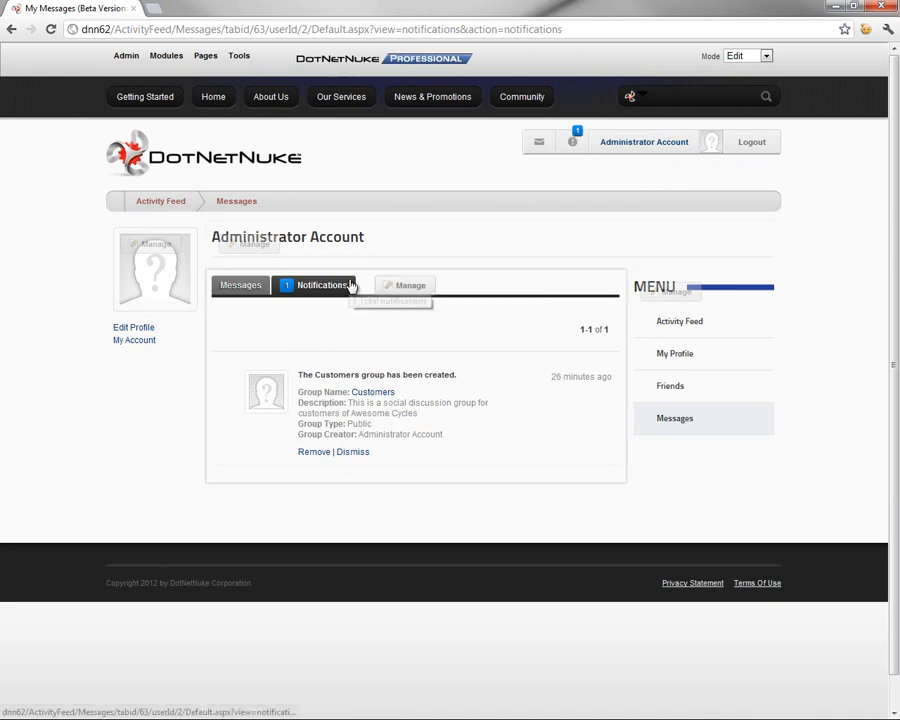
{"action": "mouse_move", "coordinate": [155, 393]}
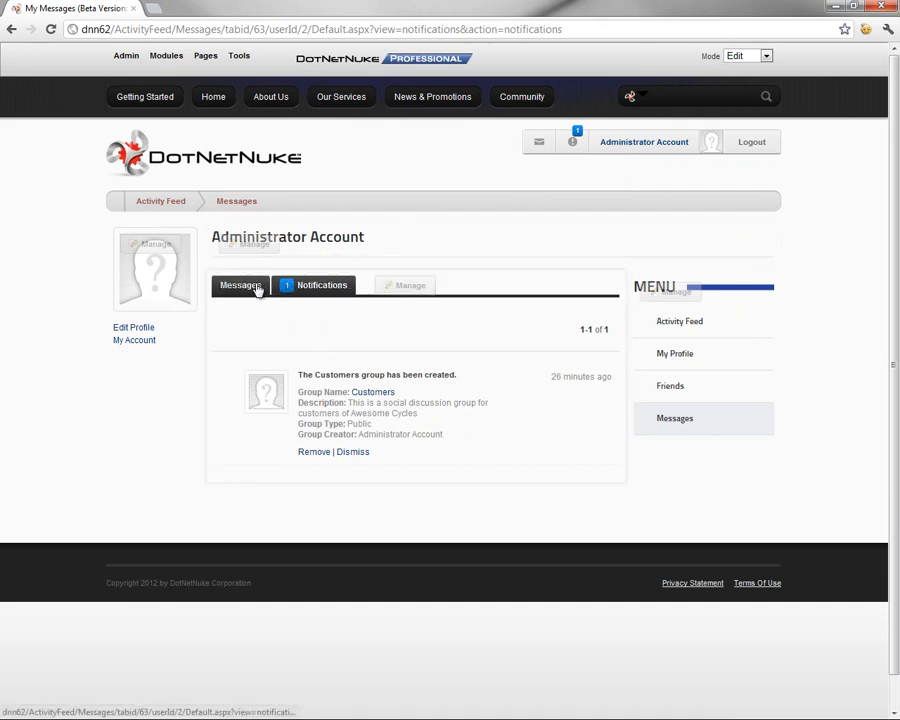
{"action": "mouse_move", "coordinate": [321, 285]}
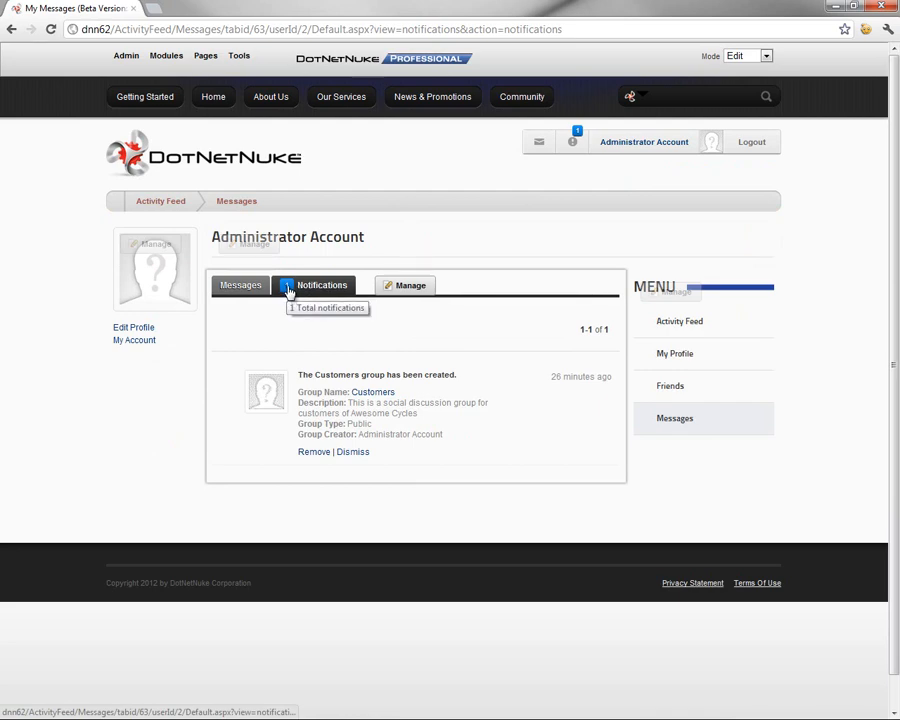
{"action": "mouse_move", "coordinate": [418, 345]}
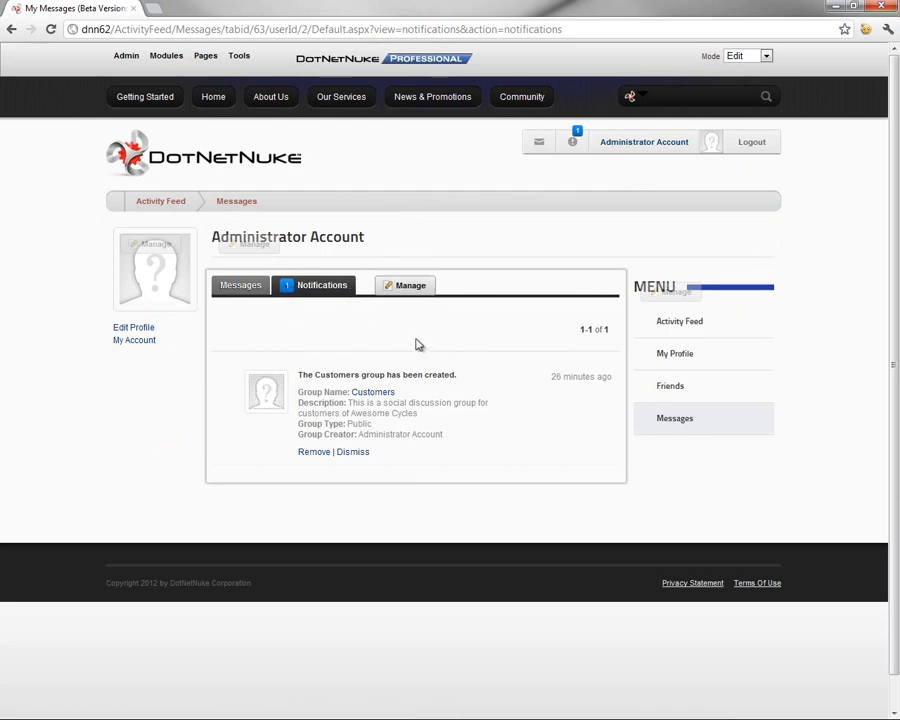
{"action": "mouse_move", "coordinate": [341, 358]}
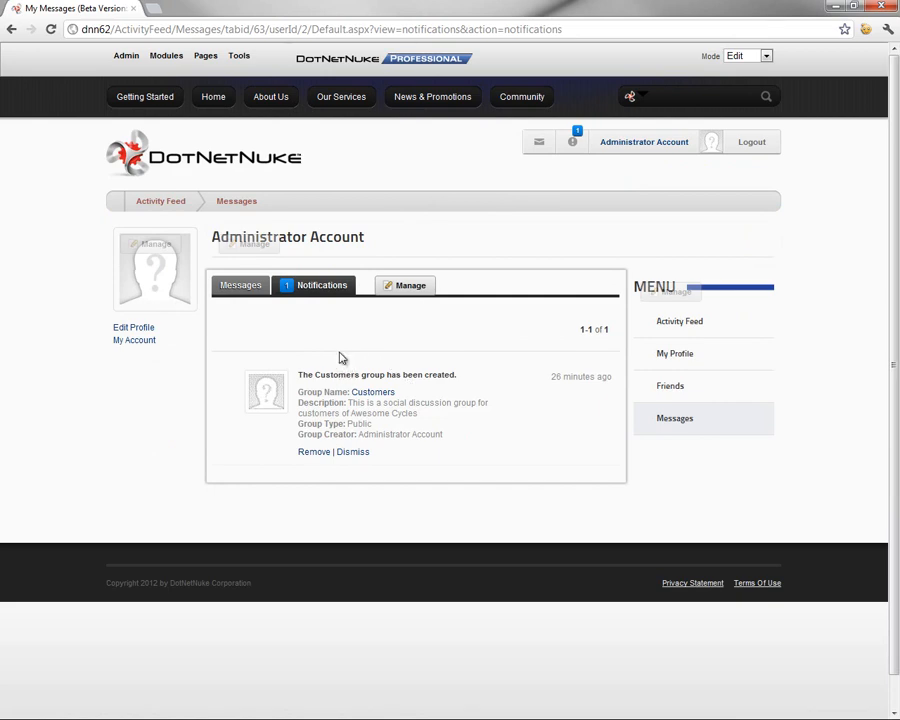
{"action": "mouse_move", "coordinate": [346, 358]}
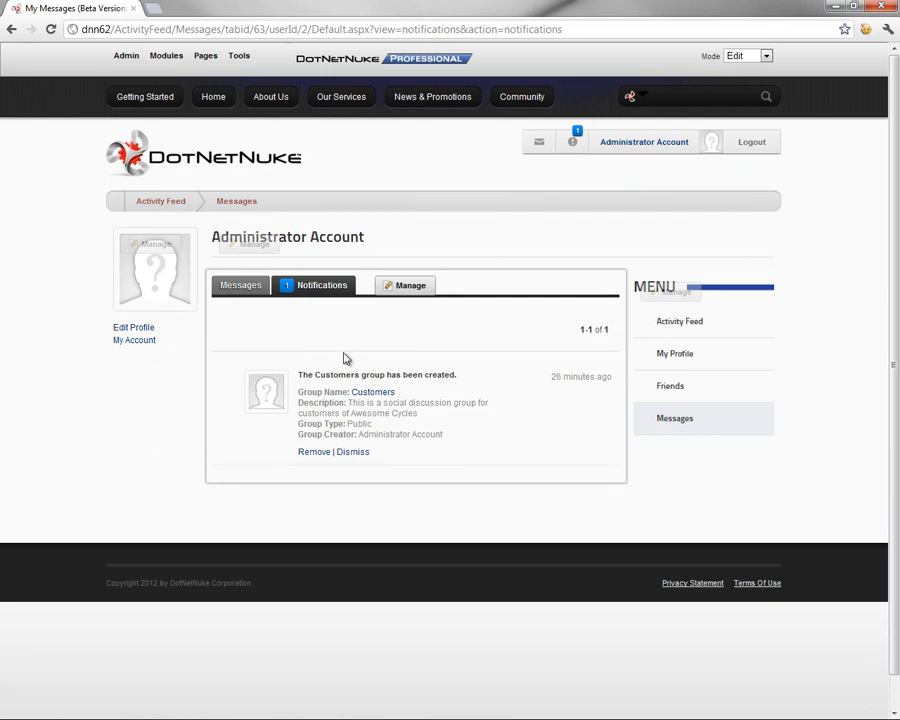
{"action": "mouse_move", "coordinate": [364, 356]}
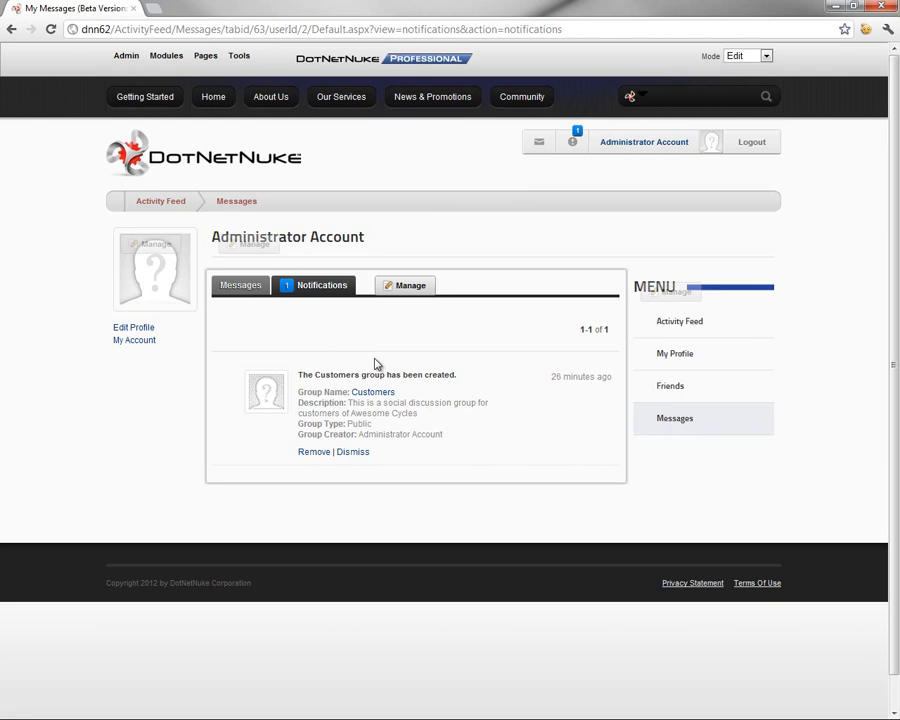
{"action": "mouse_move", "coordinate": [382, 358]}
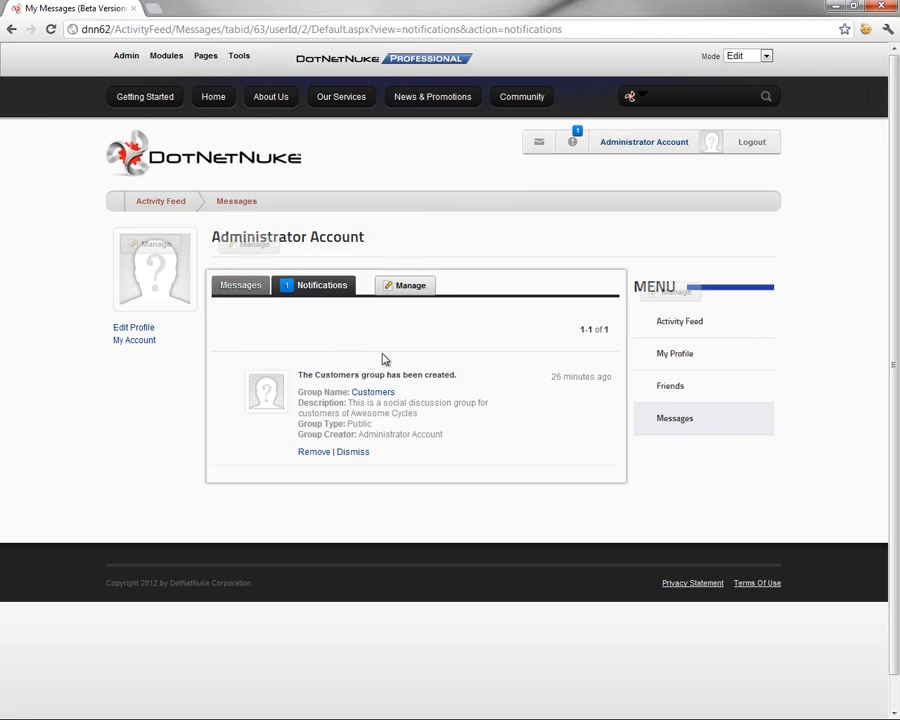
{"action": "mouse_move", "coordinate": [400, 435]}
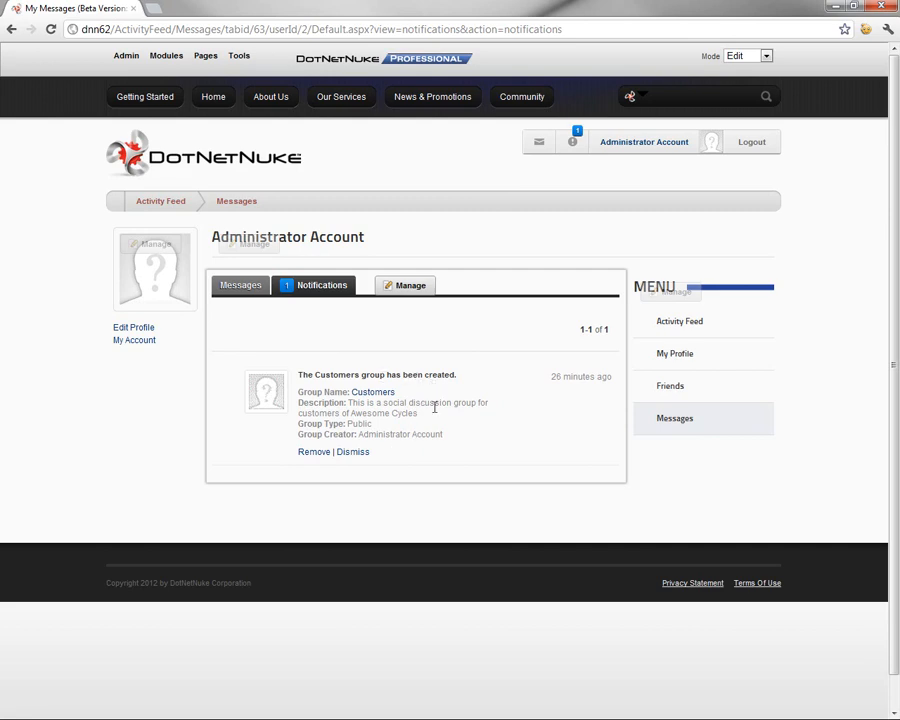
{"action": "mouse_move", "coordinate": [313, 452]}
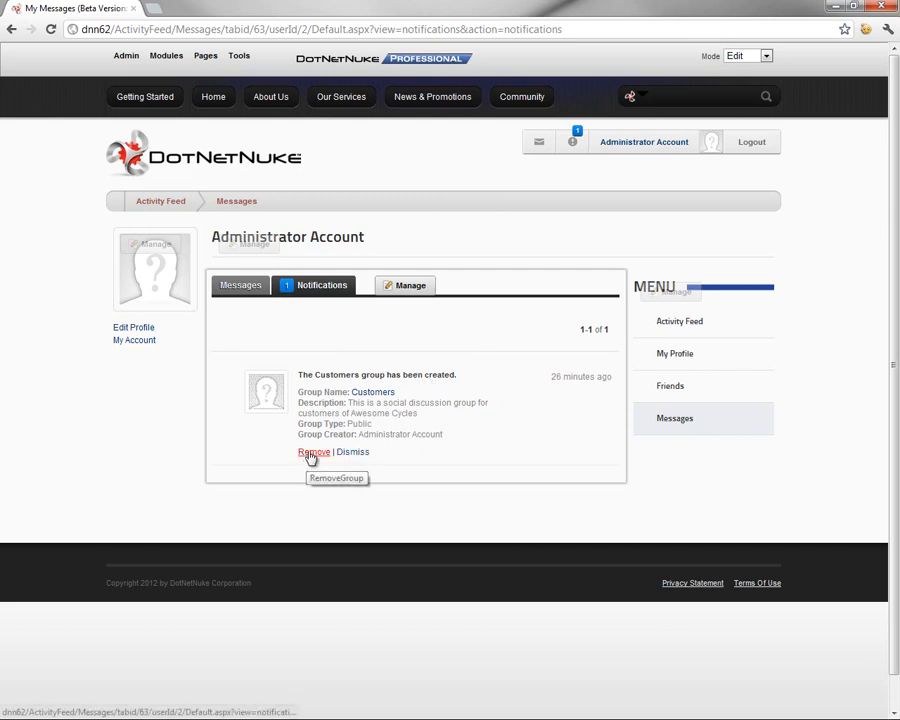
{"action": "mouse_move", "coordinate": [436, 450]}
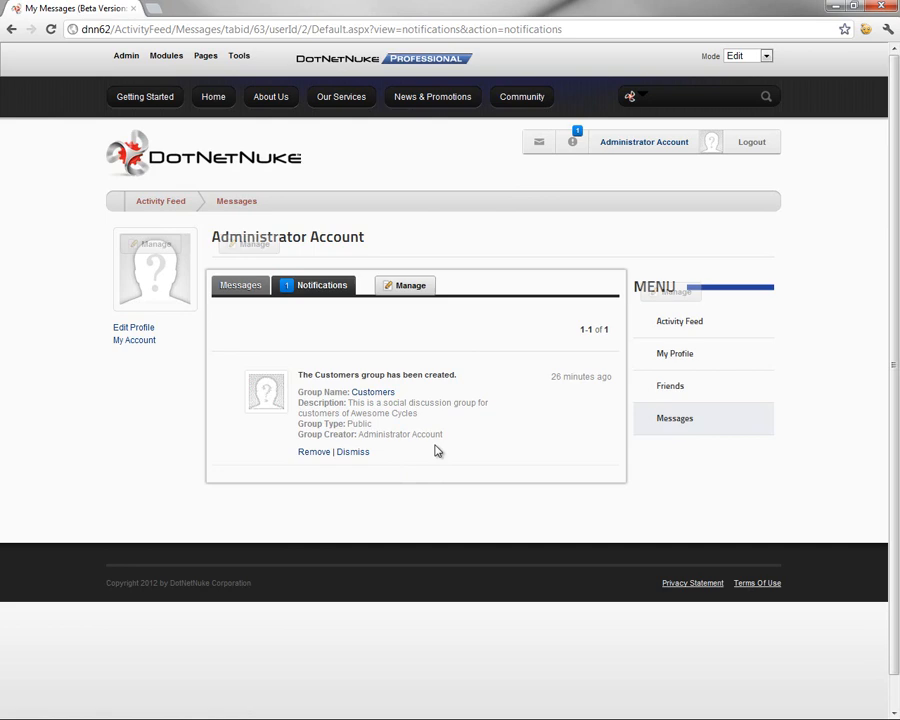
{"action": "mouse_move", "coordinate": [388, 308]}
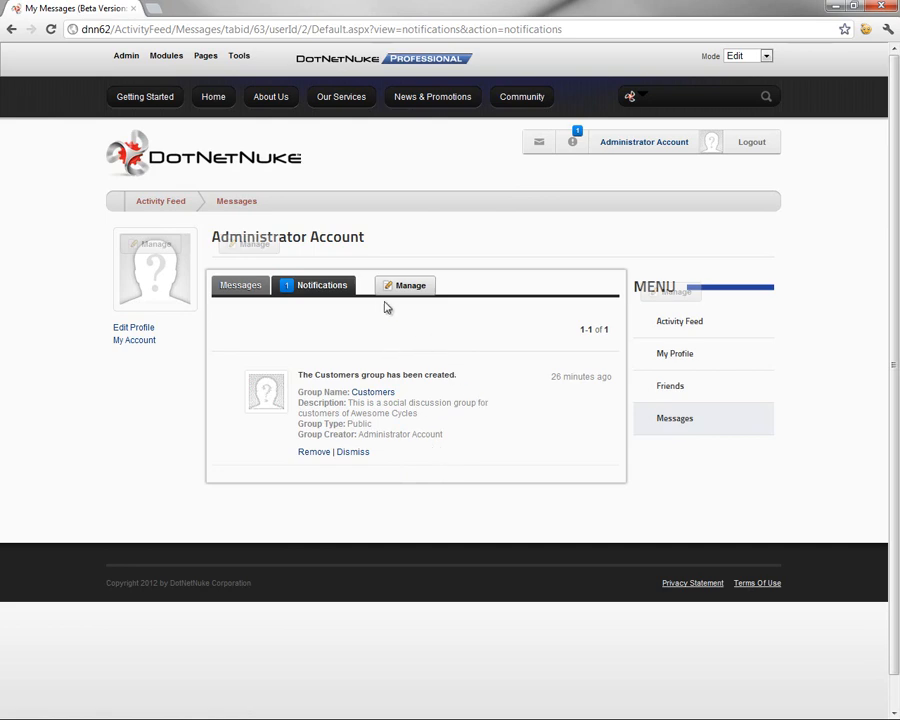
{"action": "left_click", "coordinate": [213, 96]}
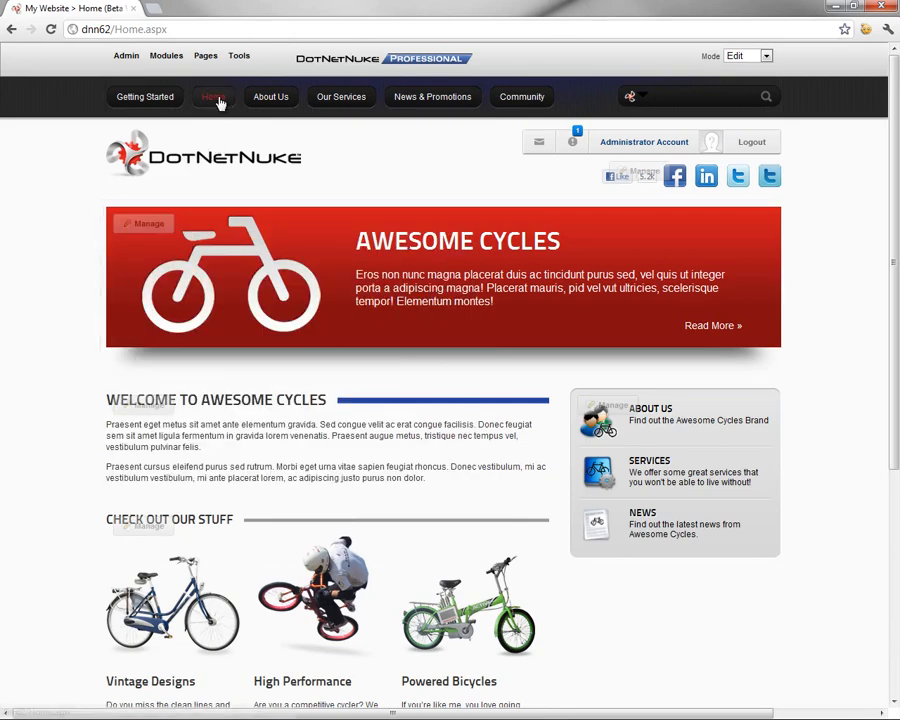
Visit About Us and Our Services, then remove the Customers group notification
{"action": "left_click", "coordinate": [270, 96]}
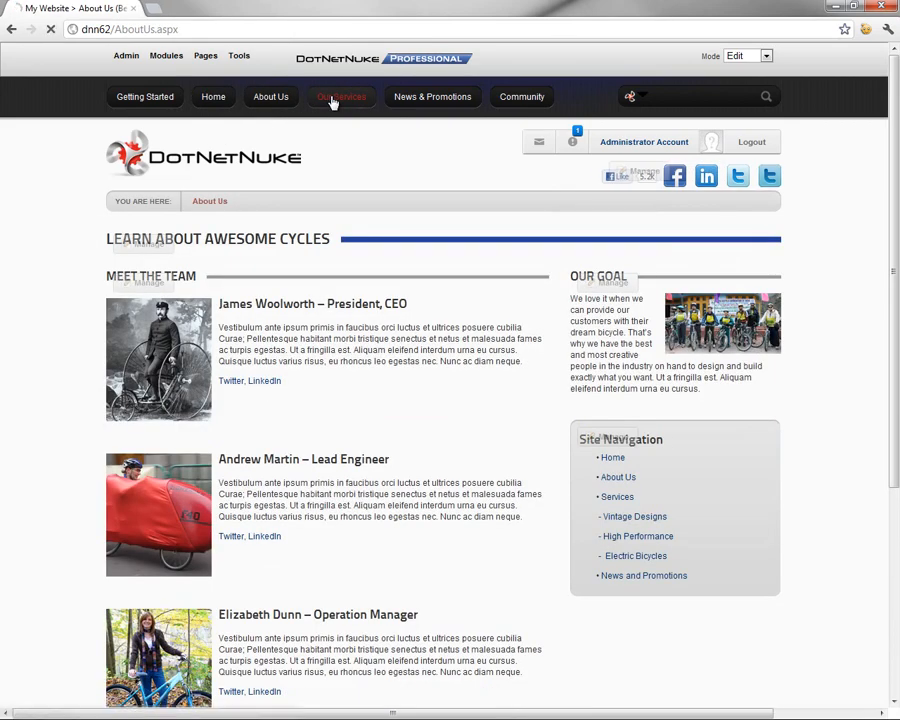
{"action": "left_click", "coordinate": [341, 96]}
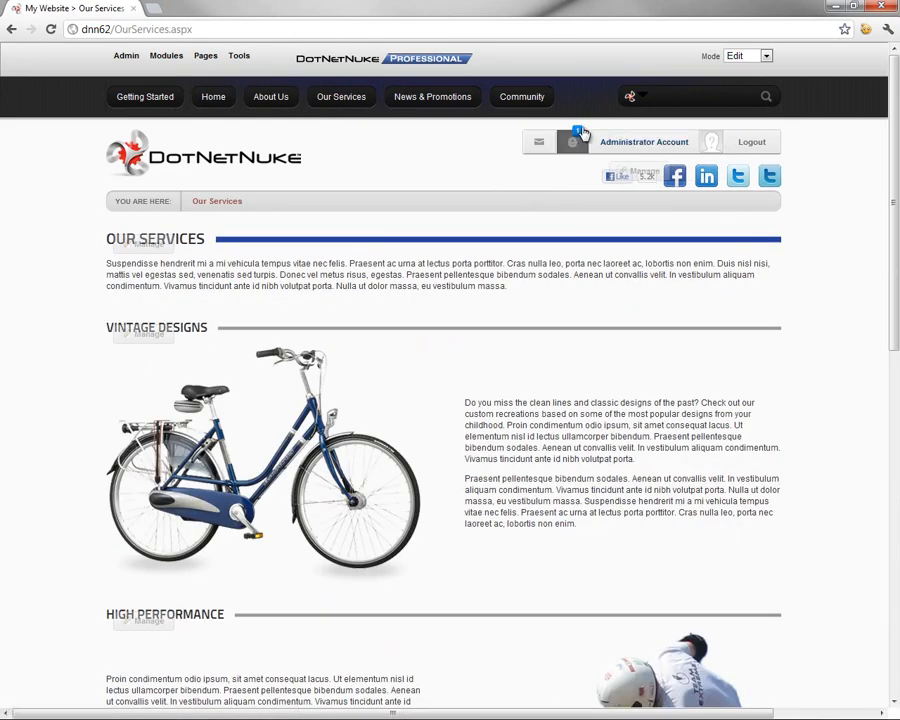
{"action": "mouse_move", "coordinate": [573, 141]}
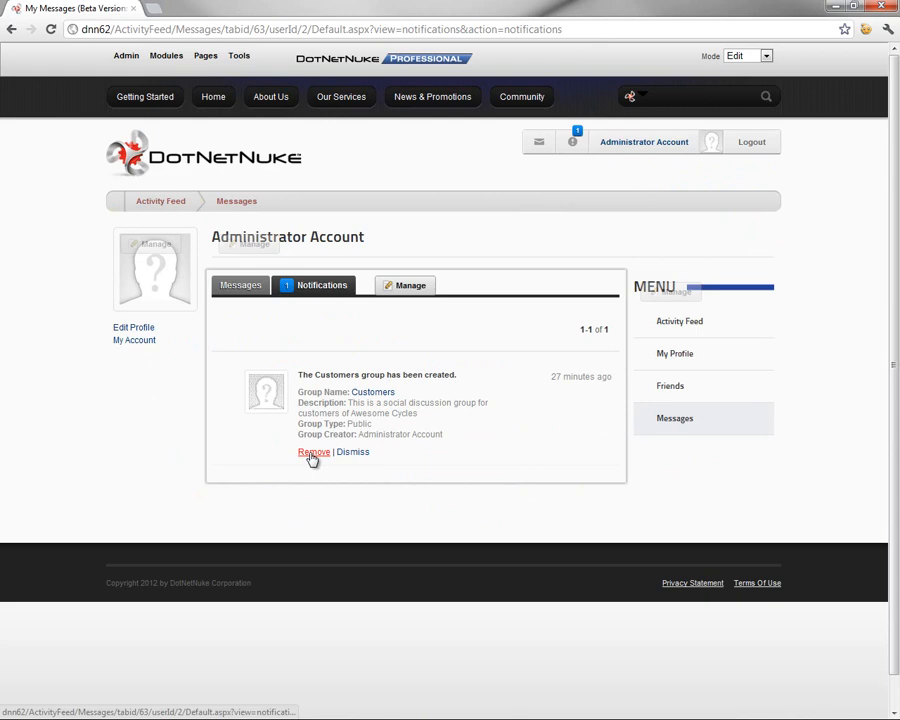
{"action": "left_click", "coordinate": [313, 451]}
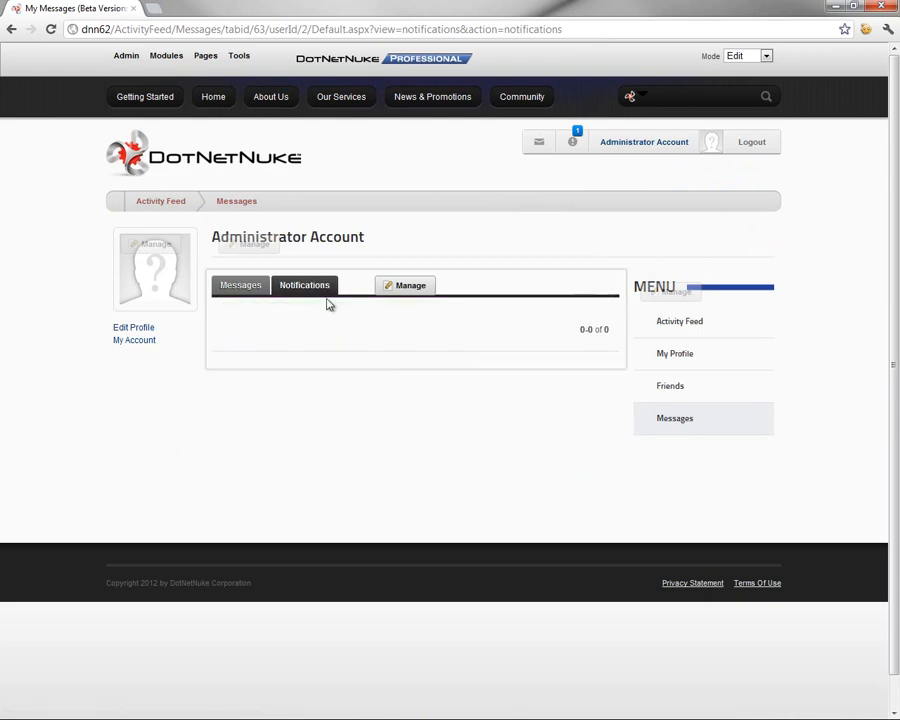
{"action": "mouse_move", "coordinate": [270, 96]}
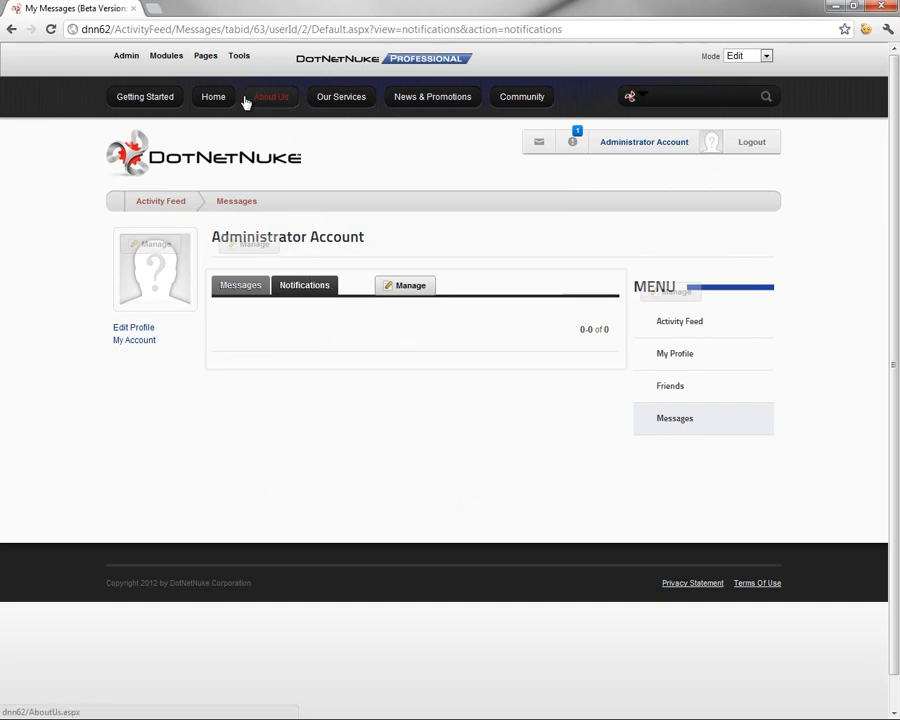
{"action": "left_click", "coordinate": [213, 96]}
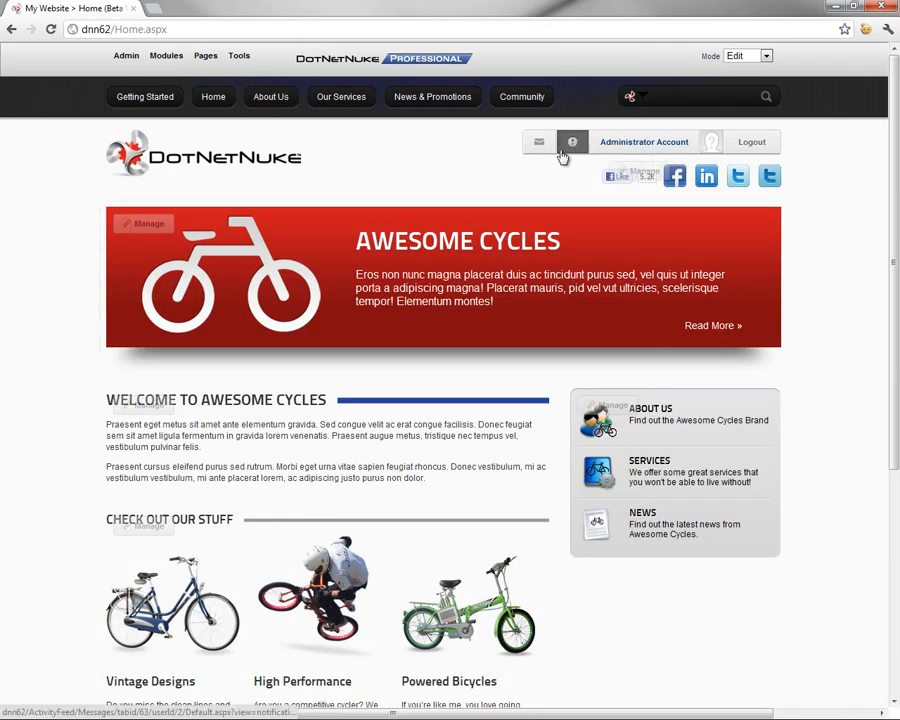
{"action": "left_click", "coordinate": [572, 142]}
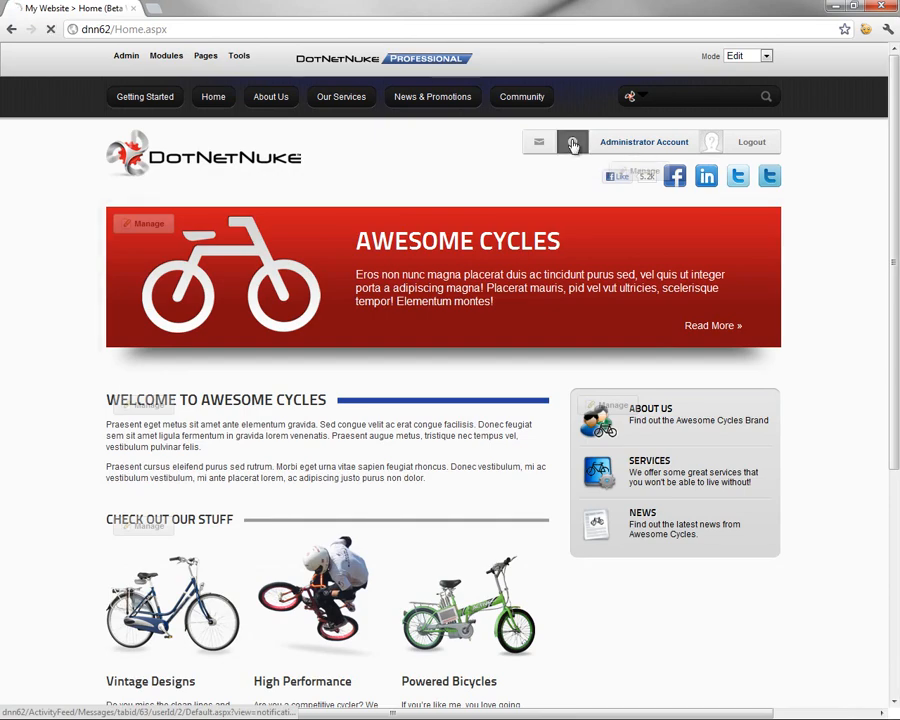
{"action": "left_click", "coordinate": [572, 141]}
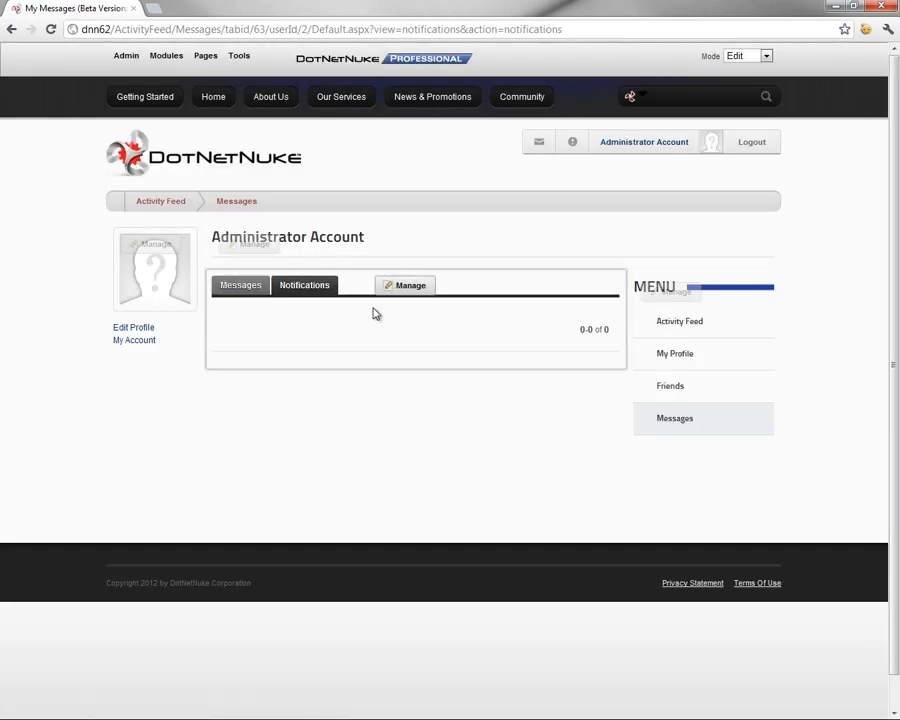
{"action": "mouse_move", "coordinate": [296, 318]}
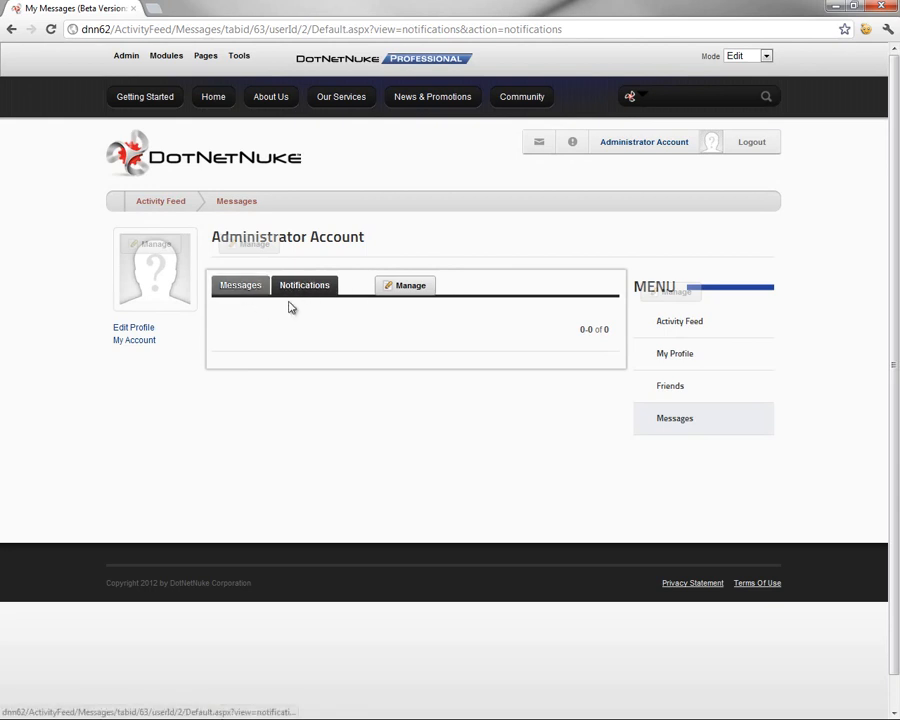
{"action": "left_click", "coordinate": [240, 285]}
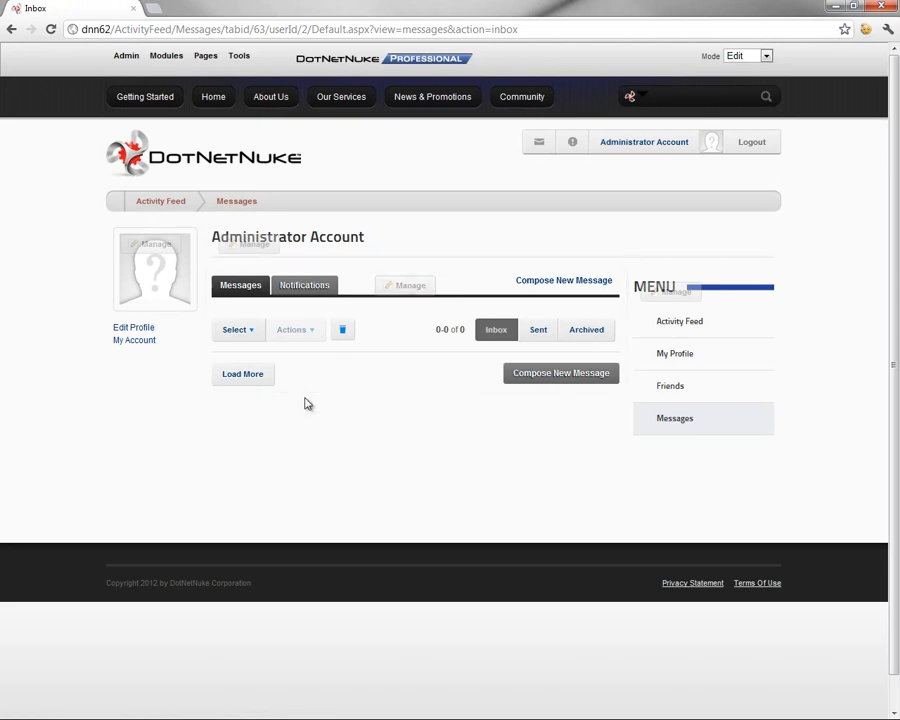
{"action": "mouse_move", "coordinate": [380, 449]}
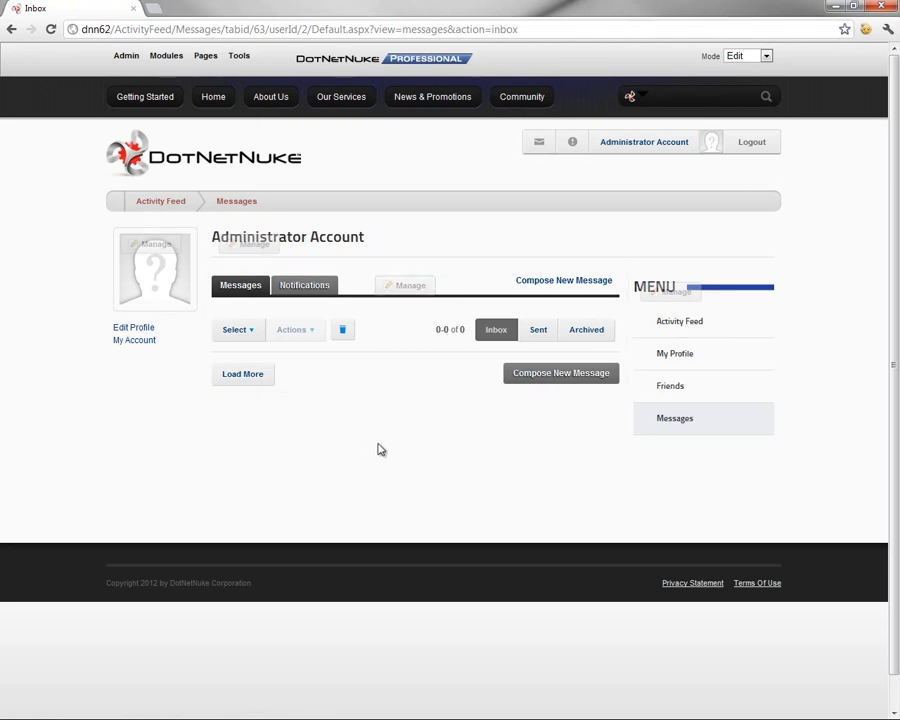
{"action": "mouse_move", "coordinate": [423, 198]}
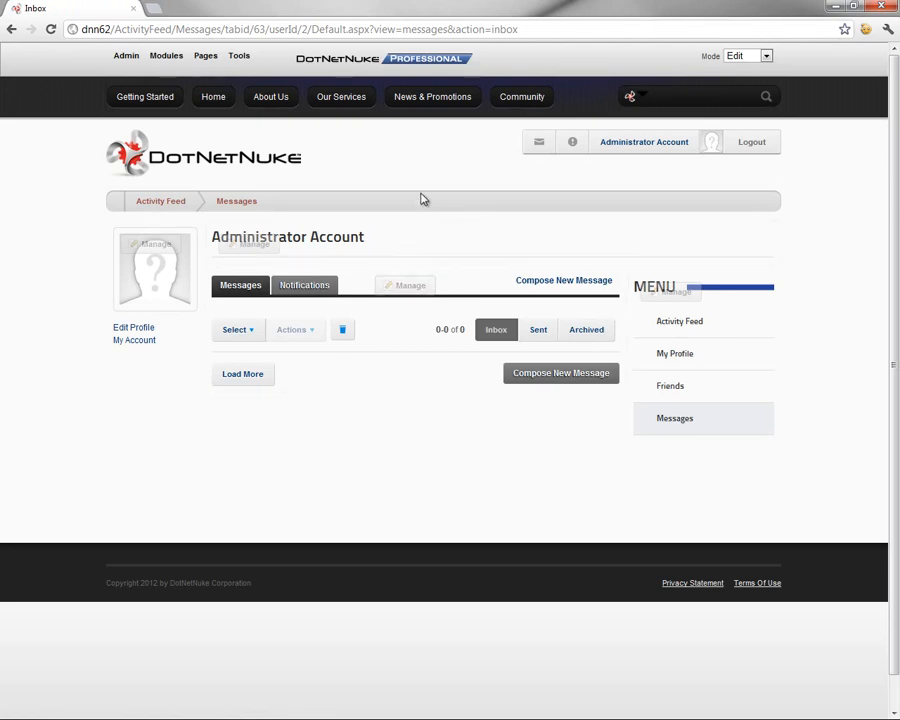
{"action": "mouse_move", "coordinate": [428, 189]}
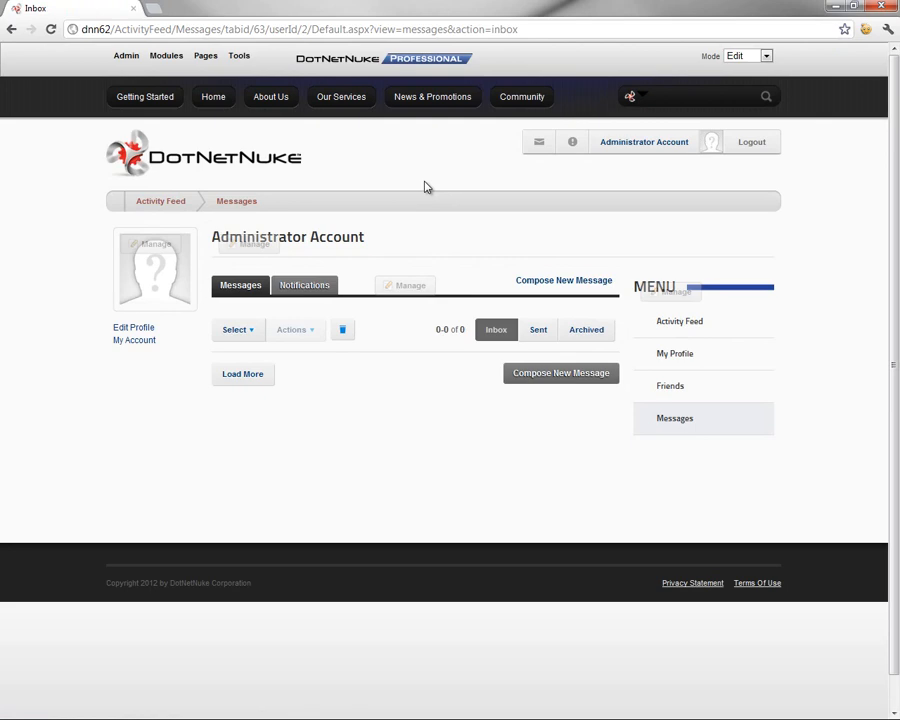
{"action": "mouse_move", "coordinate": [34, 291]}
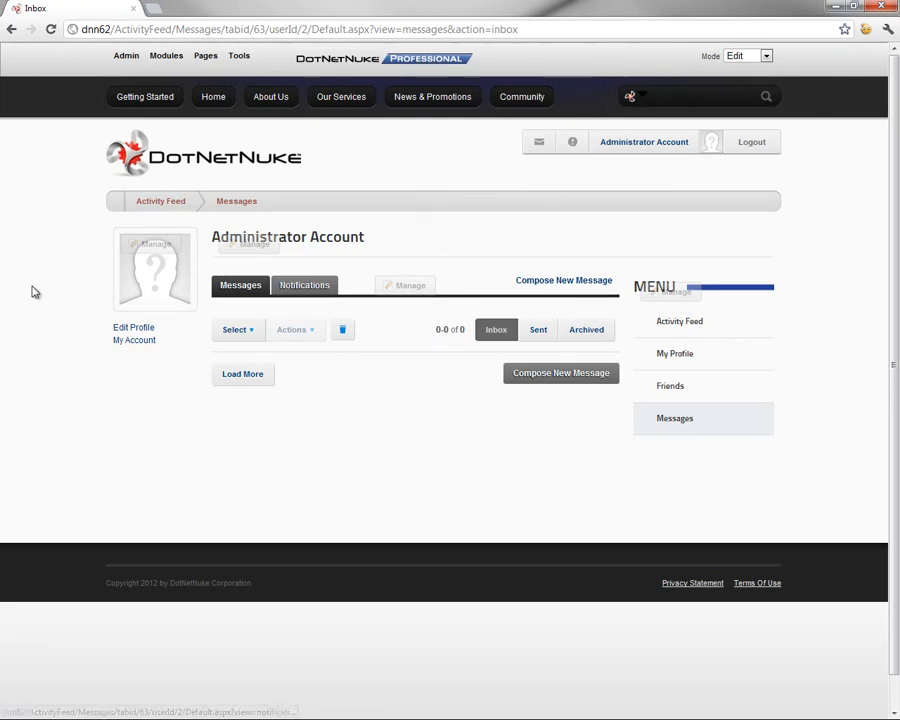